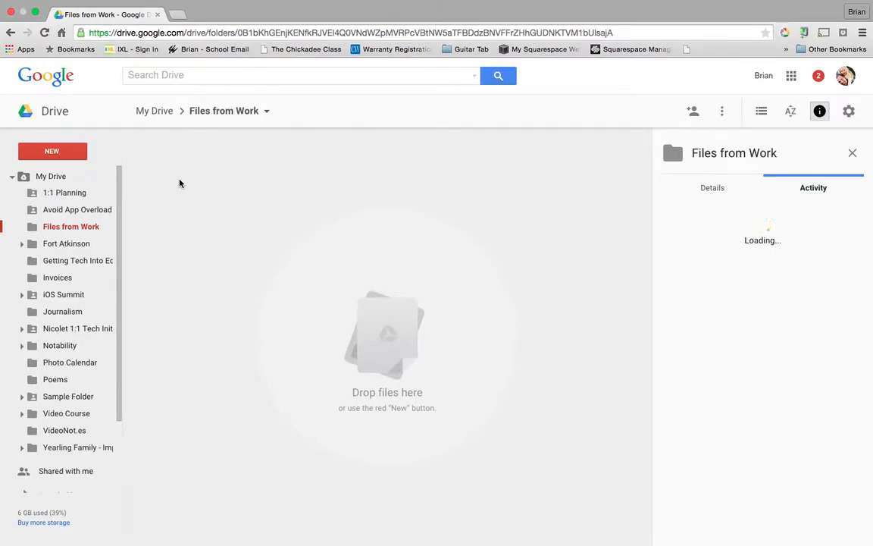
{"action": "mouse_move", "coordinate": [473, 201]}
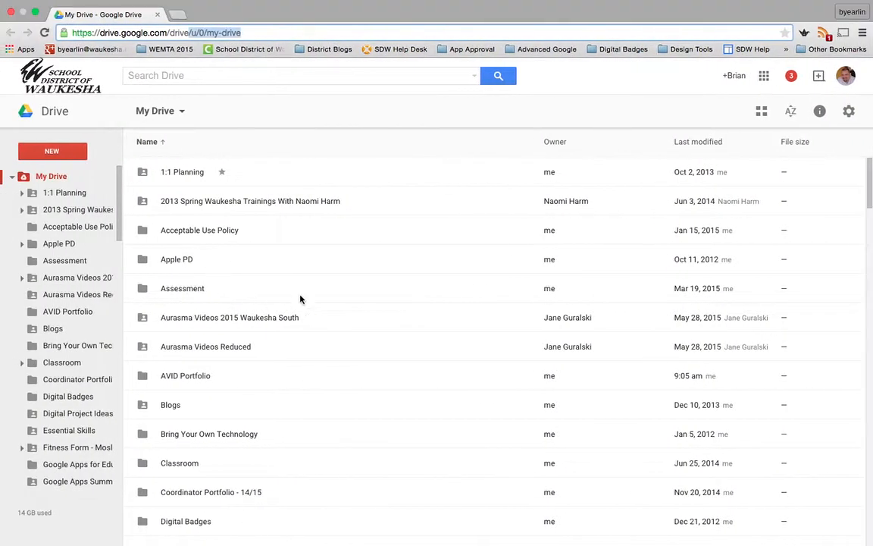
{"action": "mouse_move", "coordinate": [434, 387]}
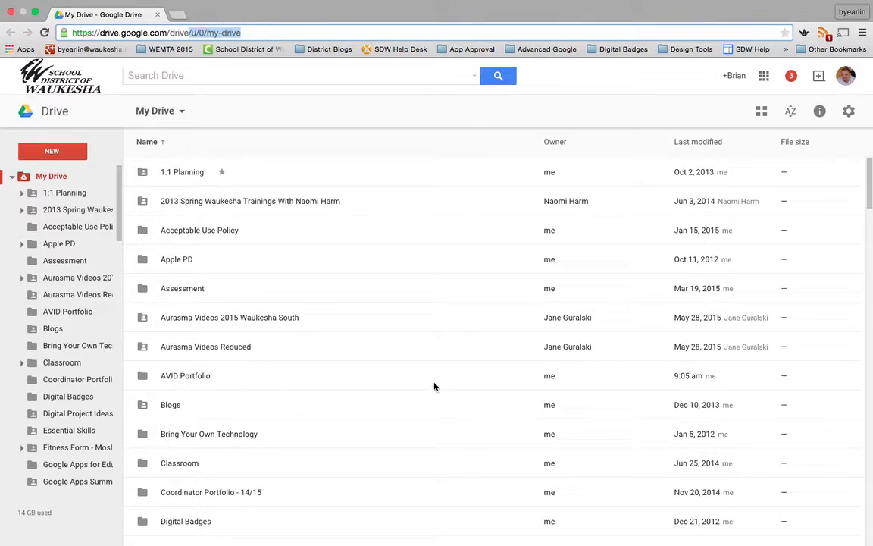
{"action": "mouse_move", "coordinate": [149, 237]}
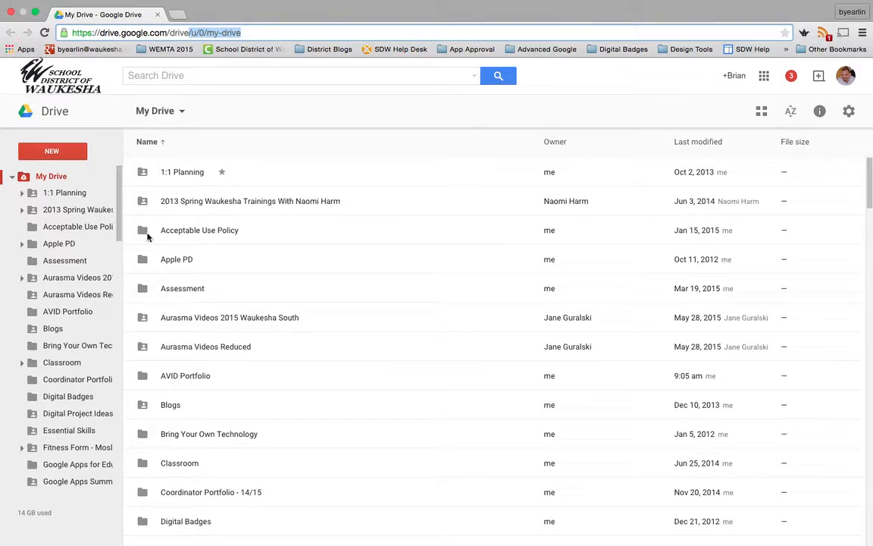
{"action": "mouse_move", "coordinate": [231, 323]}
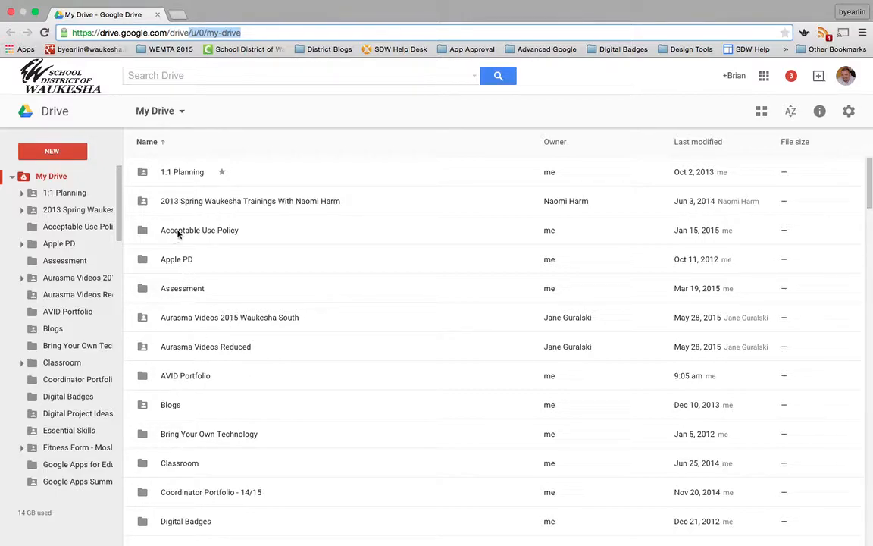
Step: Select the district folders from 1:1 Planning through AVID Portfolio and bring up Drive's settings menu
{"action": "left_click", "coordinate": [176, 259]}
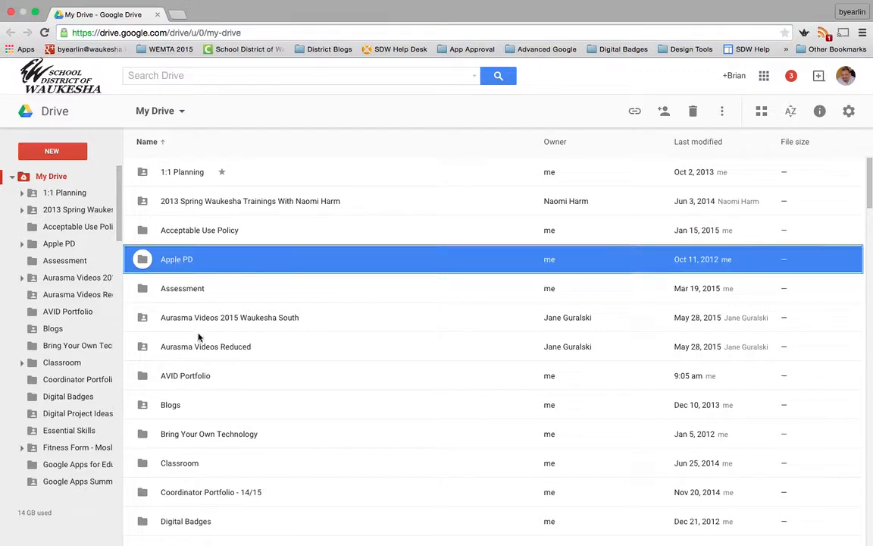
{"action": "left_click", "coordinate": [185, 376]}
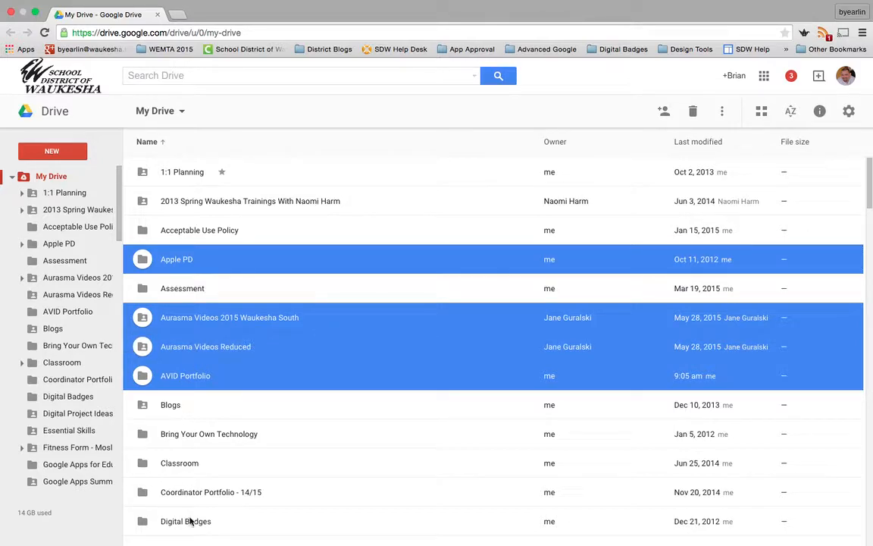
{"action": "scroll", "scroll_direction": "down", "scroll_amount": 3}
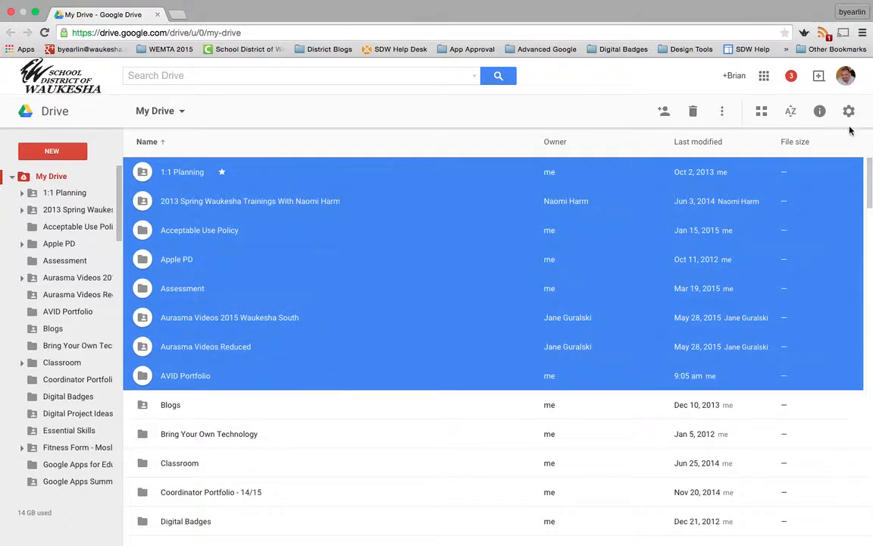
{"action": "left_click", "coordinate": [849, 111]}
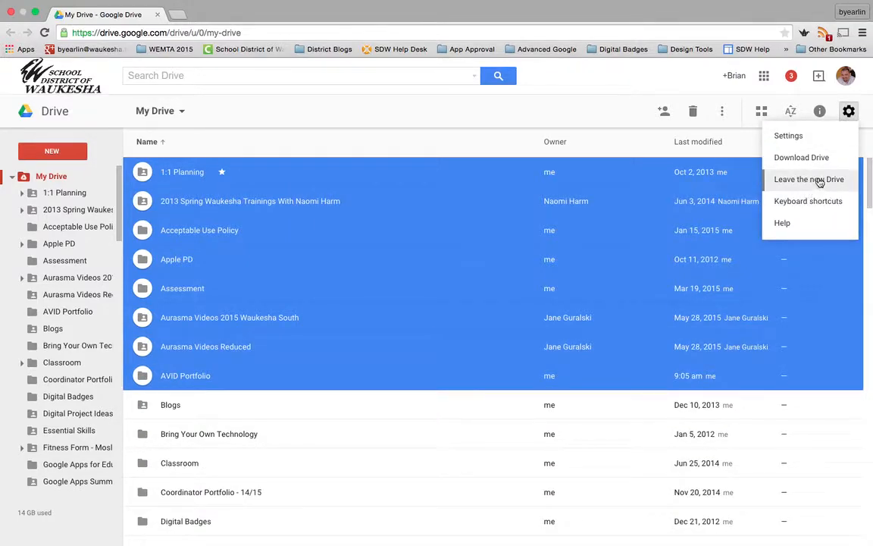
Step: Leave the new Drive, tick Practice Folder 1, AVID Portfolio and both Aurasma Videos folders, and choose Download from More
{"action": "left_click", "coordinate": [810, 179]}
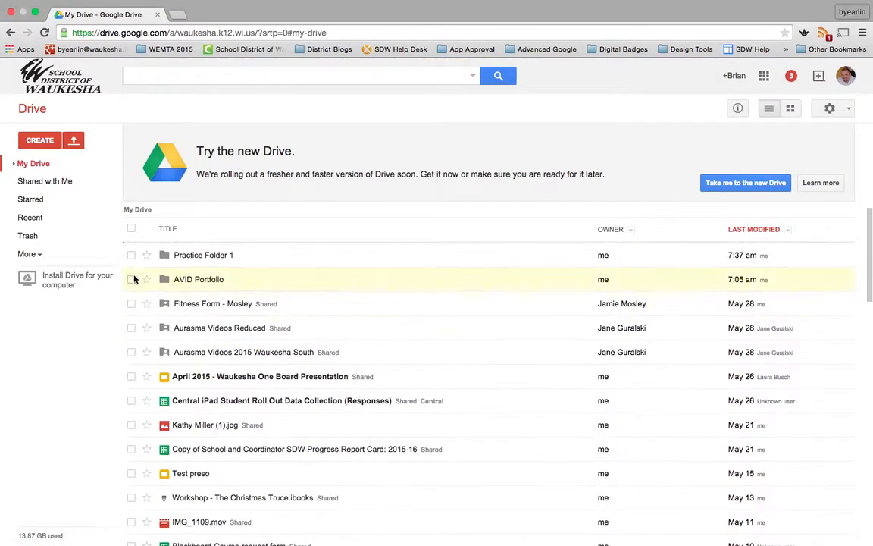
{"action": "left_click", "coordinate": [130, 304]}
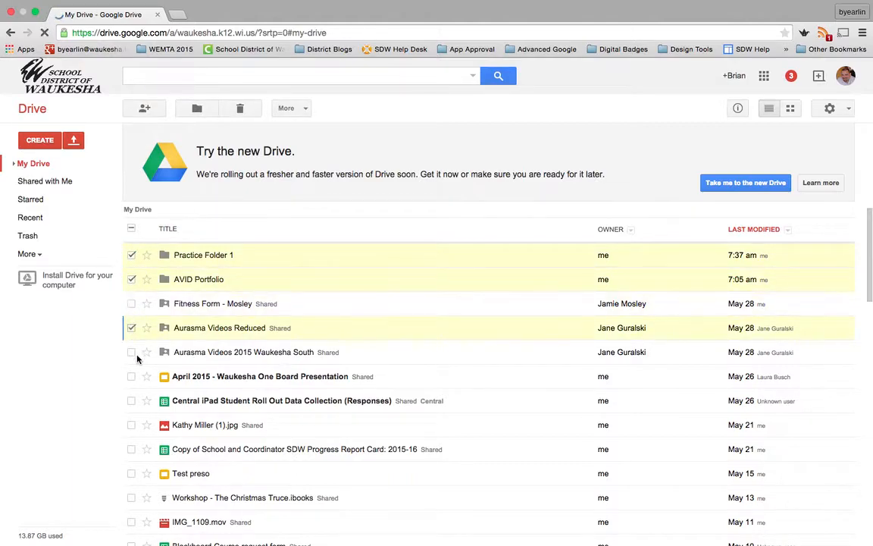
{"action": "left_click", "coordinate": [130, 352]}
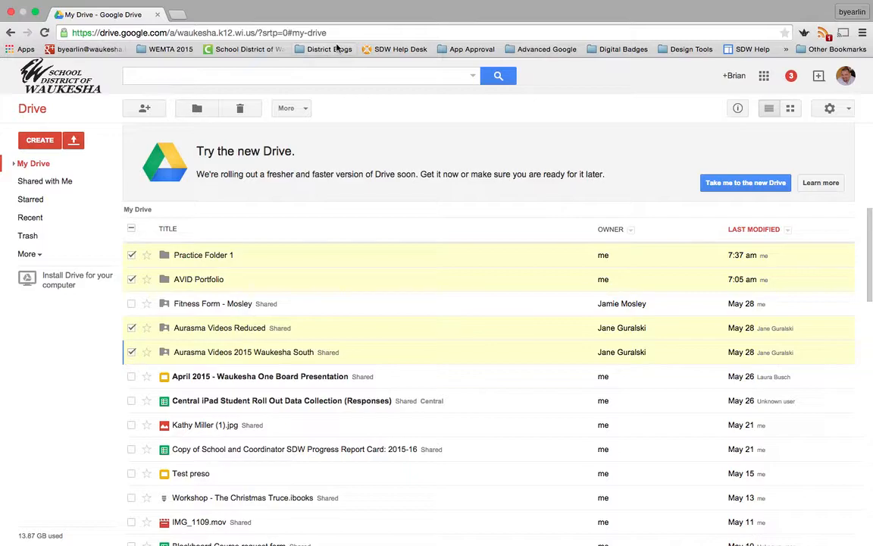
{"action": "left_click", "coordinate": [289, 108]}
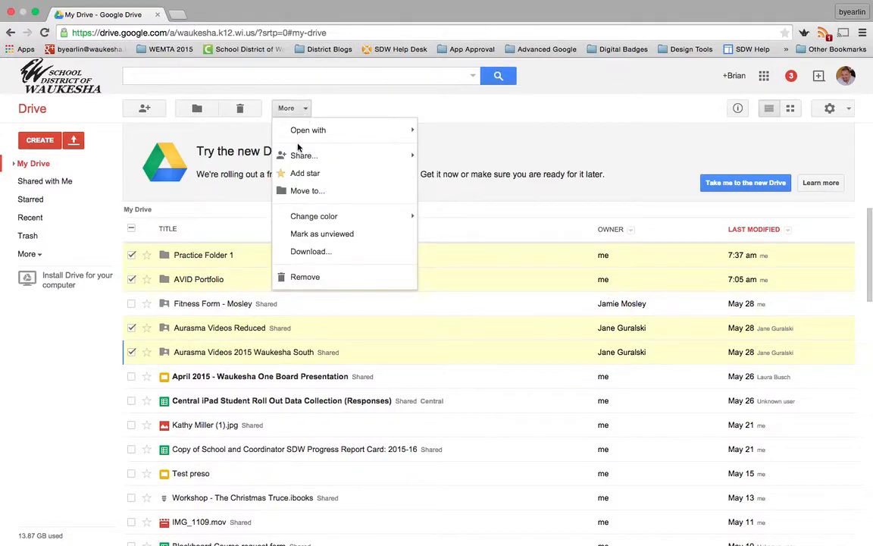
{"action": "mouse_move", "coordinate": [309, 251]}
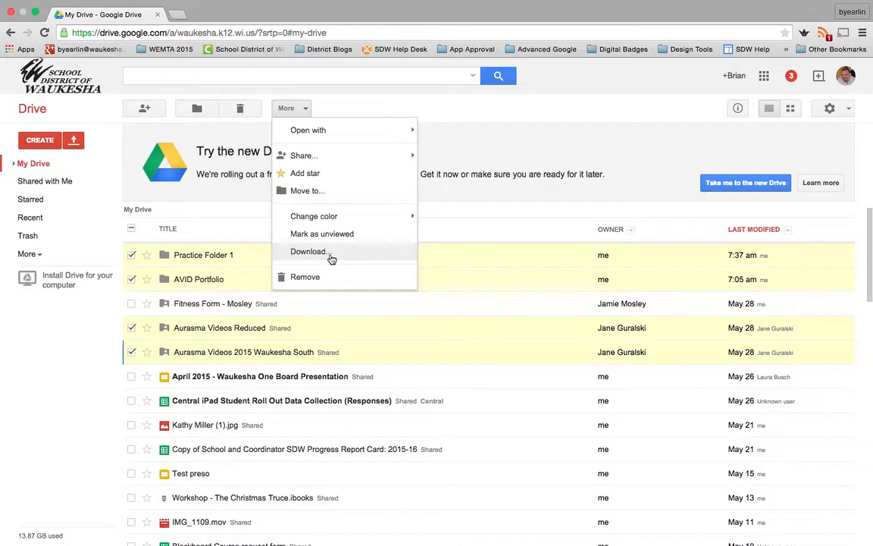
{"action": "left_click", "coordinate": [310, 252]}
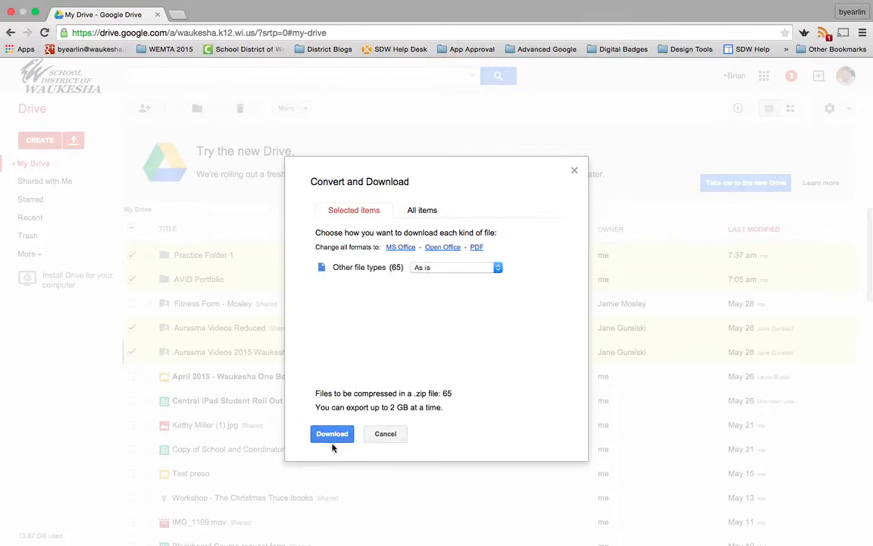
Step: Confirm the Convert and Download dialog as-is so zipping of the 65 files begins
{"action": "left_click", "coordinate": [332, 434]}
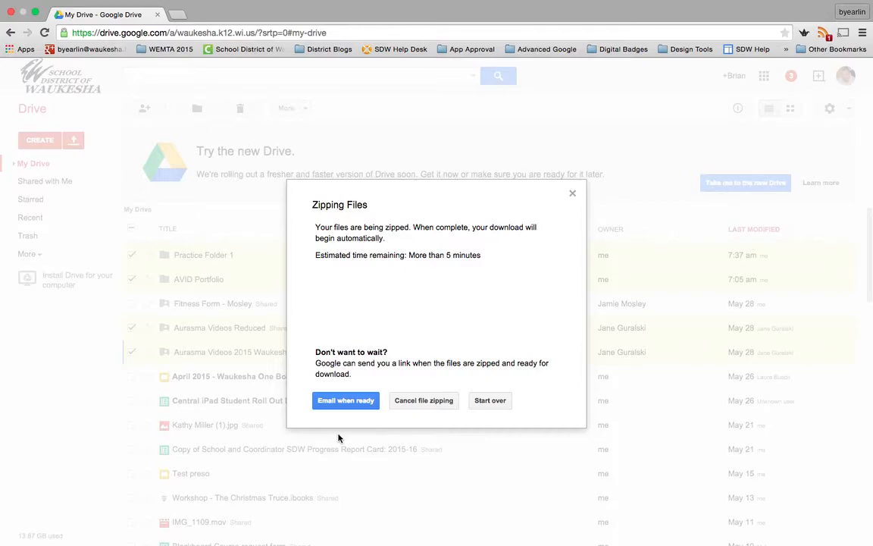
{"action": "left_click", "coordinate": [345, 400]}
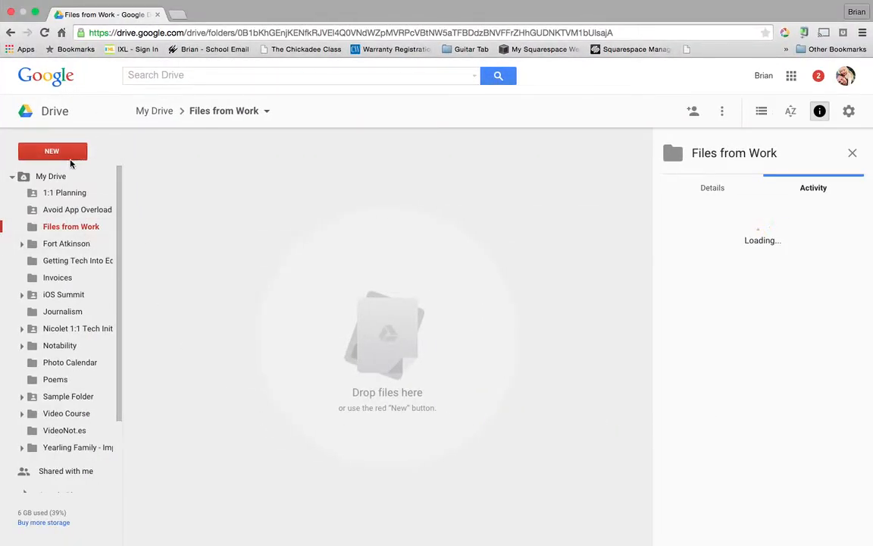
Step: Start a File upload into Files from Work and browse the Desktop in the picker
{"action": "left_click", "coordinate": [51, 151]}
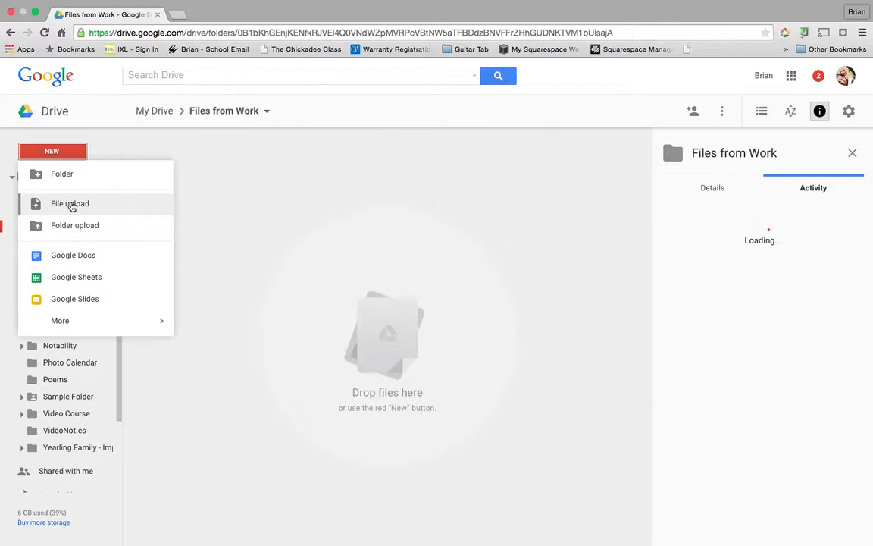
{"action": "left_click", "coordinate": [70, 203]}
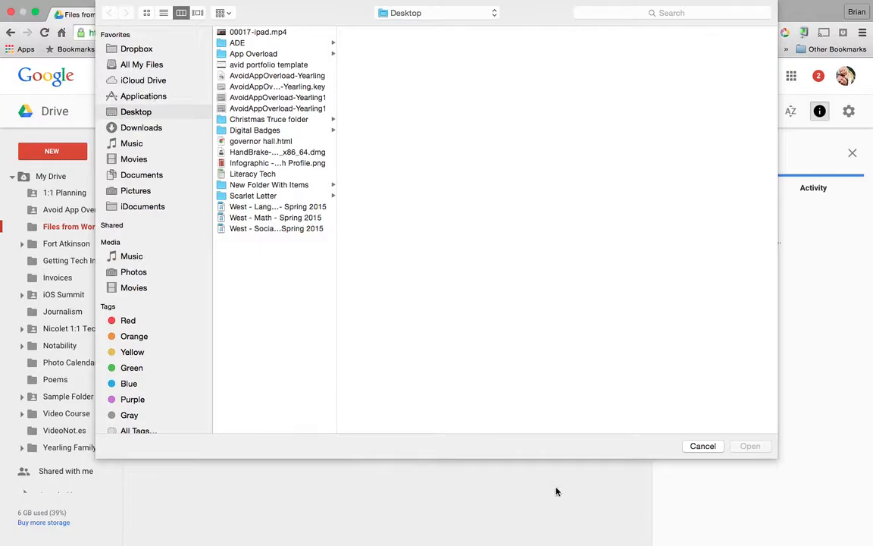
{"action": "mouse_move", "coordinate": [634, 515]}
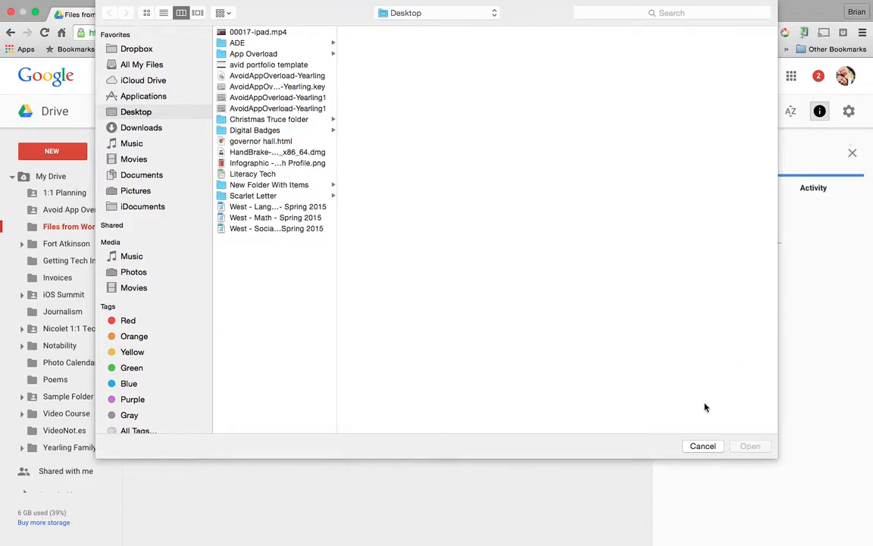
{"action": "left_click", "coordinate": [704, 446]}
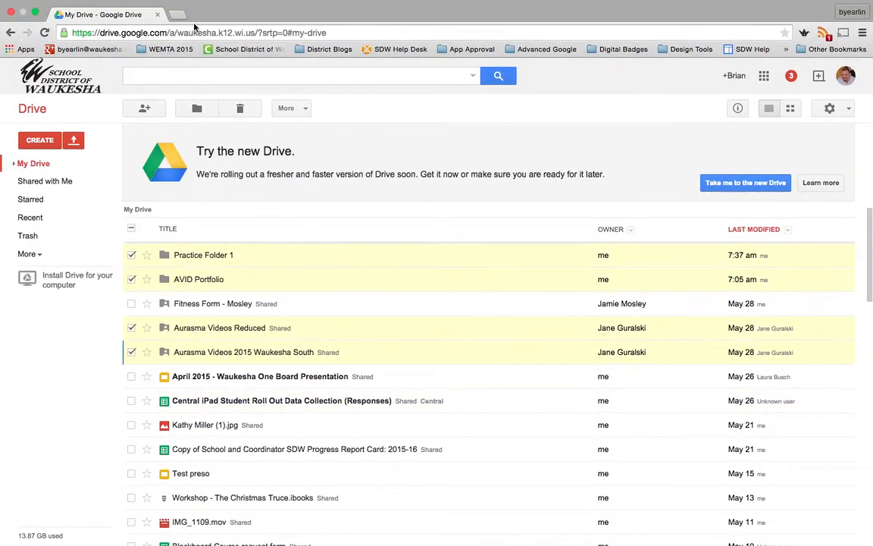
Step: In a new tab go to google.com and reach Takeout's Download your data page, reviewing the product list
{"action": "left_click", "coordinate": [178, 14]}
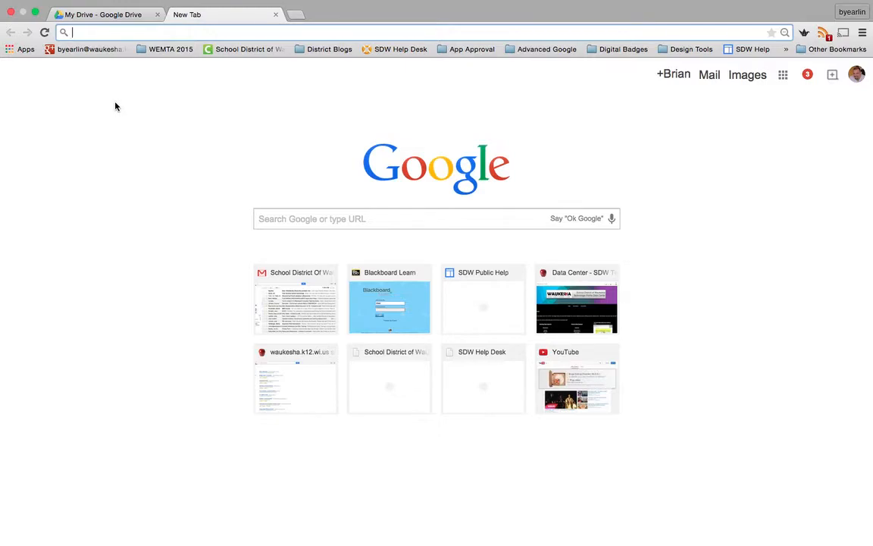
{"action": "type", "text": "google.com/settings/takeout"}
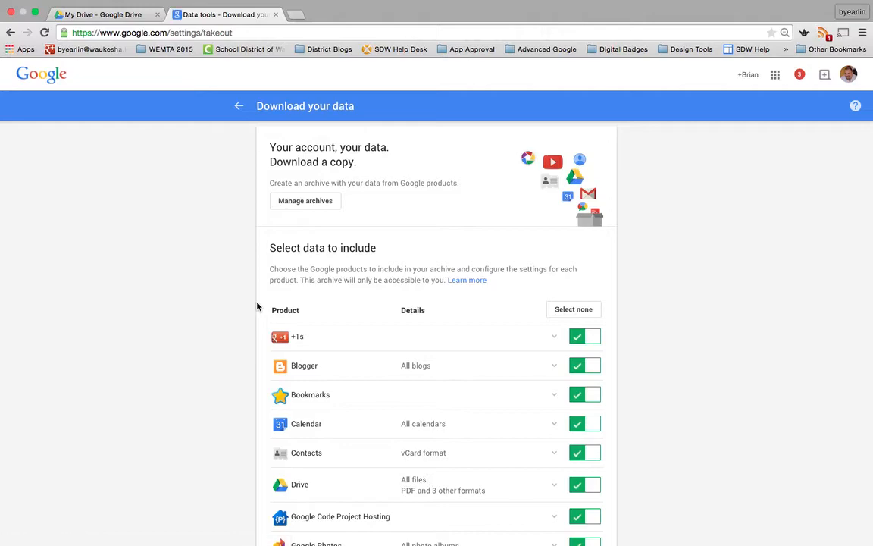
{"action": "scroll", "scroll_direction": "down", "scroll_amount": 3}
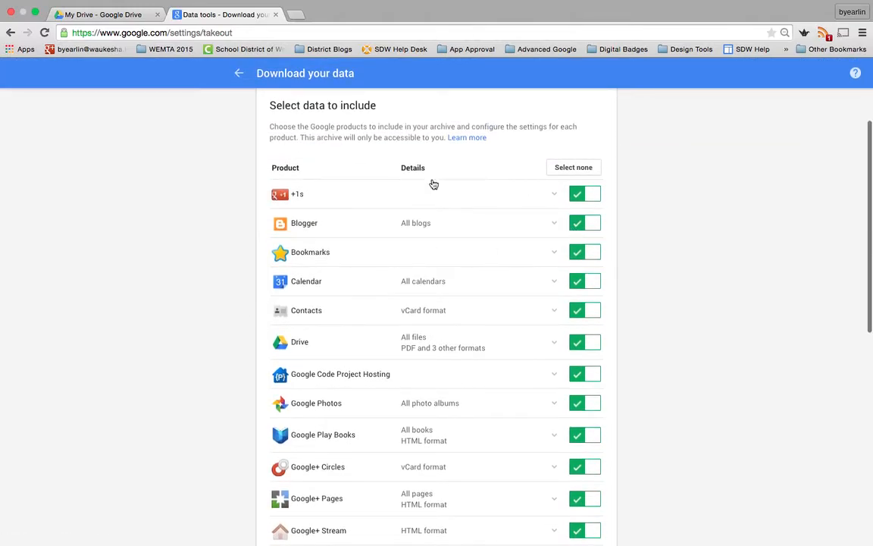
{"action": "mouse_move", "coordinate": [416, 261]}
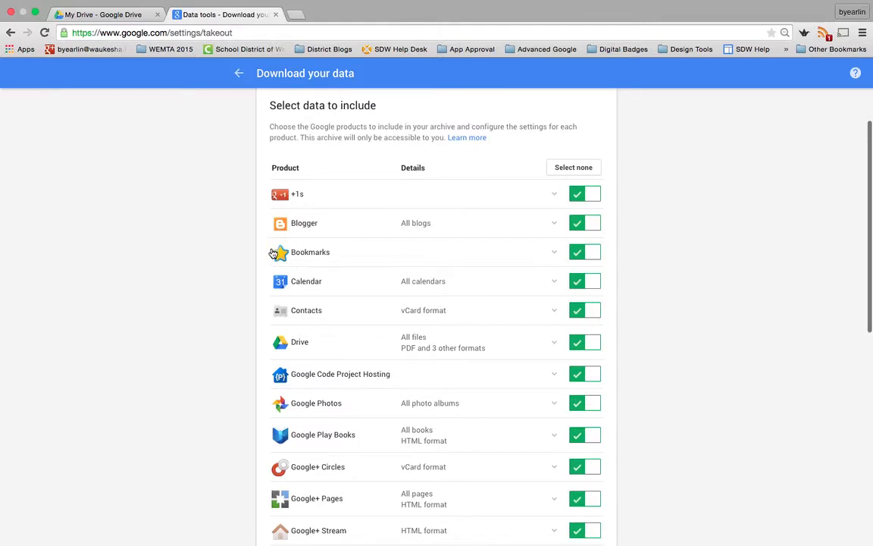
{"action": "scroll", "scroll_direction": "down", "scroll_amount": 3}
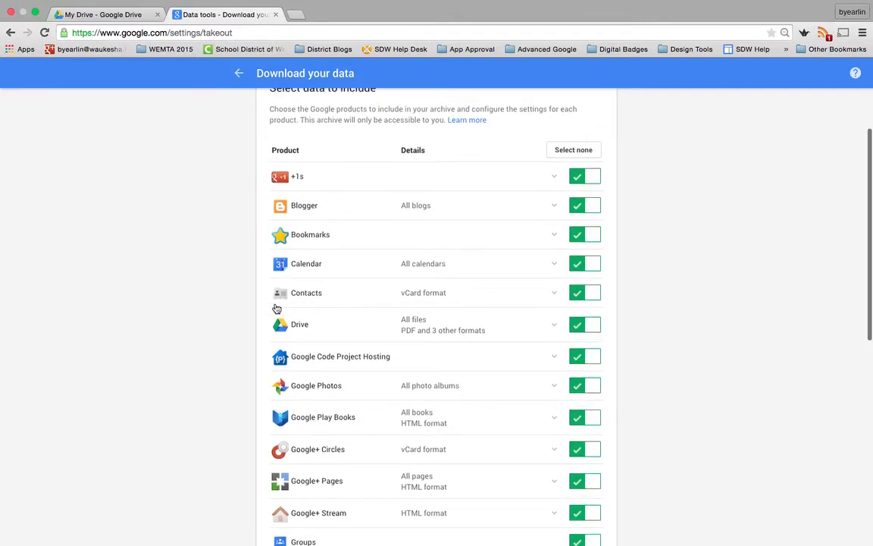
{"action": "scroll", "scroll_direction": "down", "scroll_amount": 3}
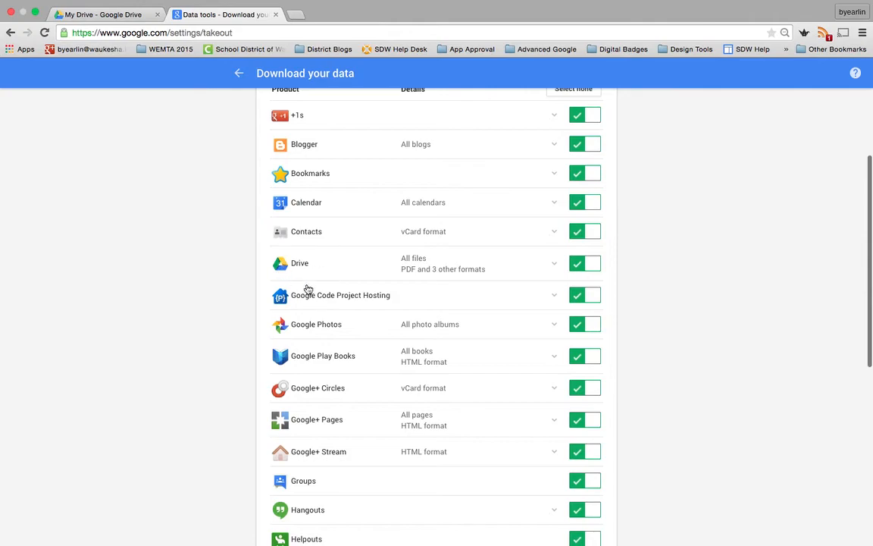
{"action": "scroll", "scroll_direction": "down", "scroll_amount": 3}
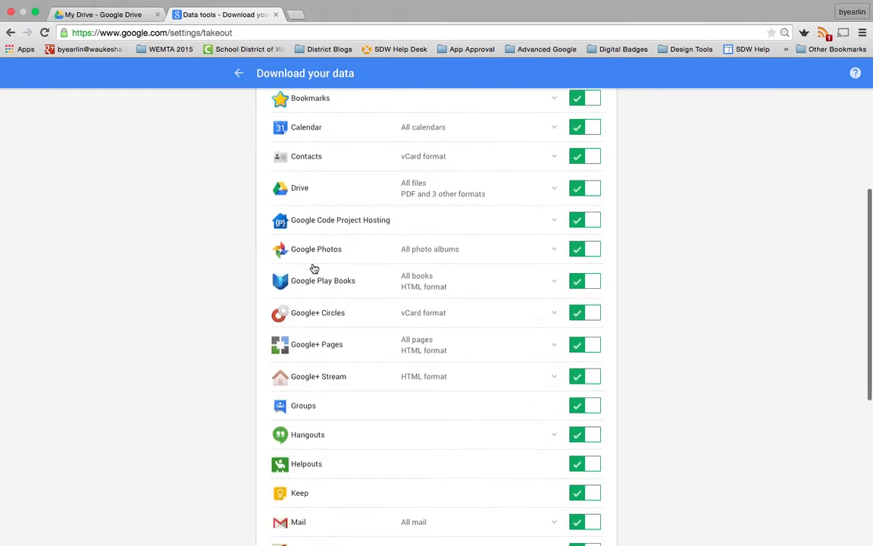
{"action": "scroll", "scroll_direction": "down", "scroll_amount": 3}
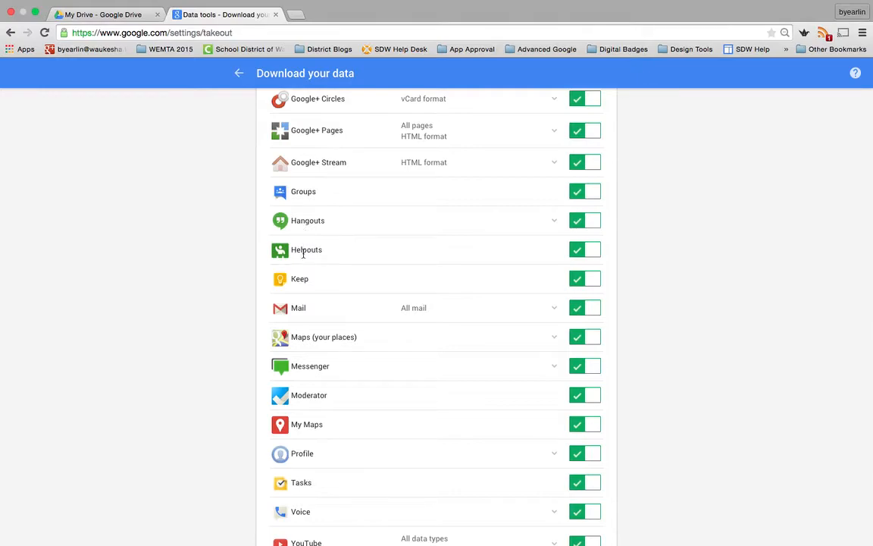
{"action": "scroll", "scroll_direction": "down", "scroll_amount": 3}
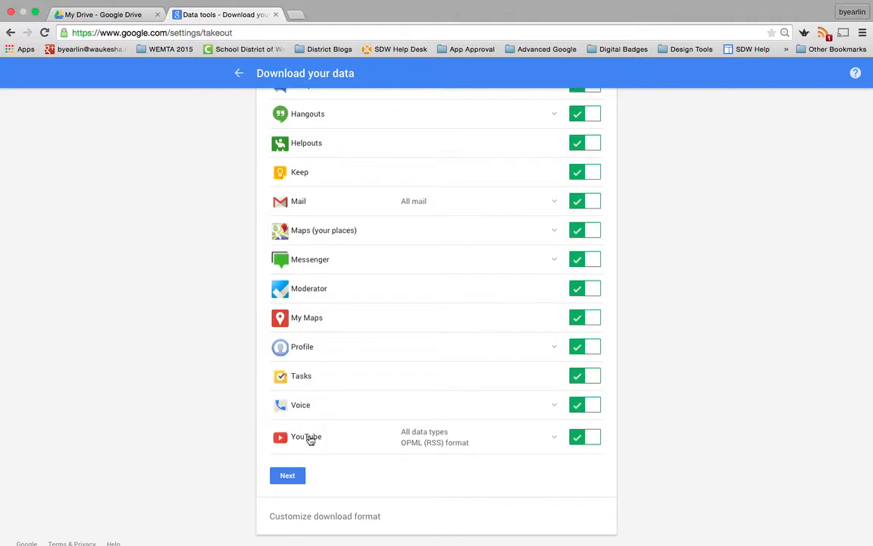
{"action": "mouse_move", "coordinate": [317, 440]}
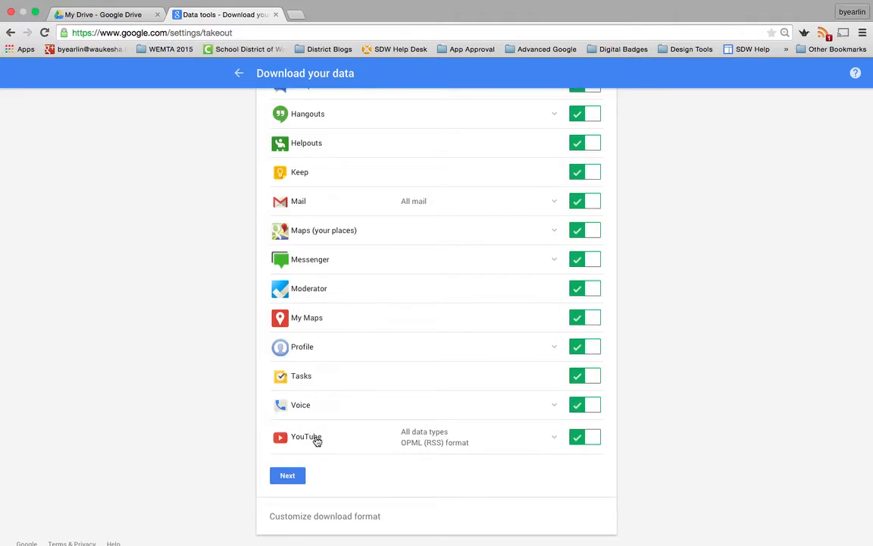
{"action": "mouse_move", "coordinate": [637, 167]}
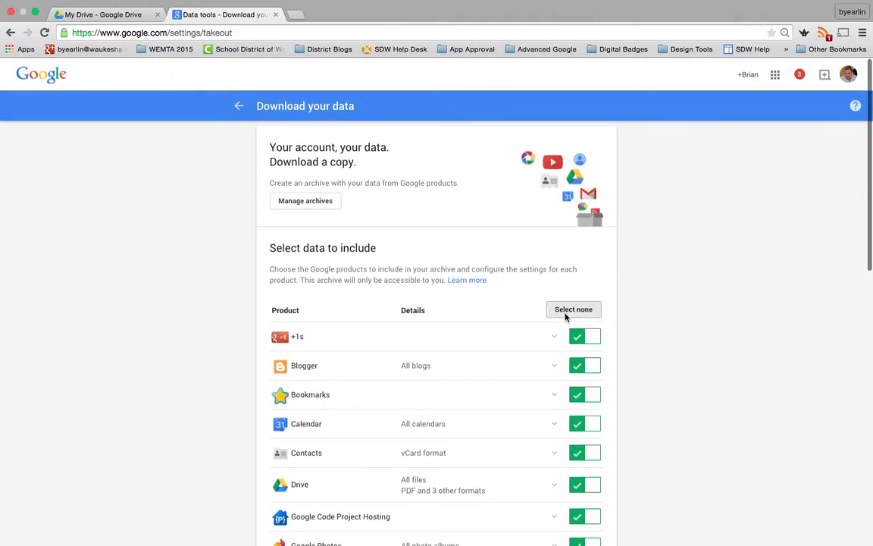
Step: Deselect all products, keep only Blogger, and create the .zip archive with the link emailed
{"action": "left_click", "coordinate": [574, 309]}
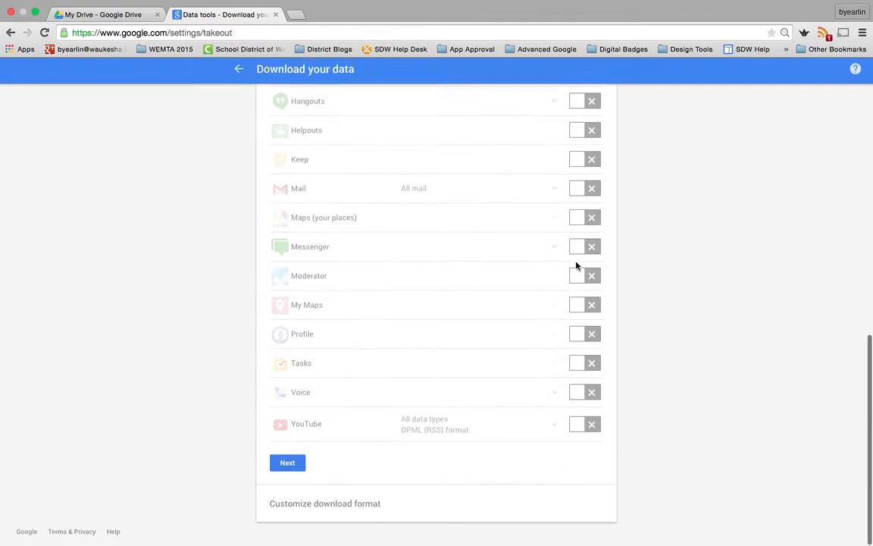
{"action": "left_click", "coordinate": [287, 462]}
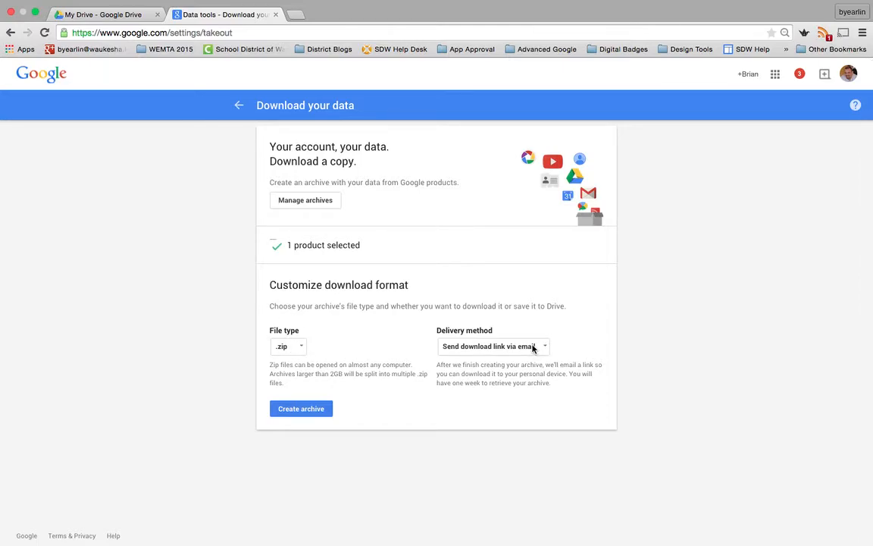
{"action": "mouse_move", "coordinate": [318, 390]}
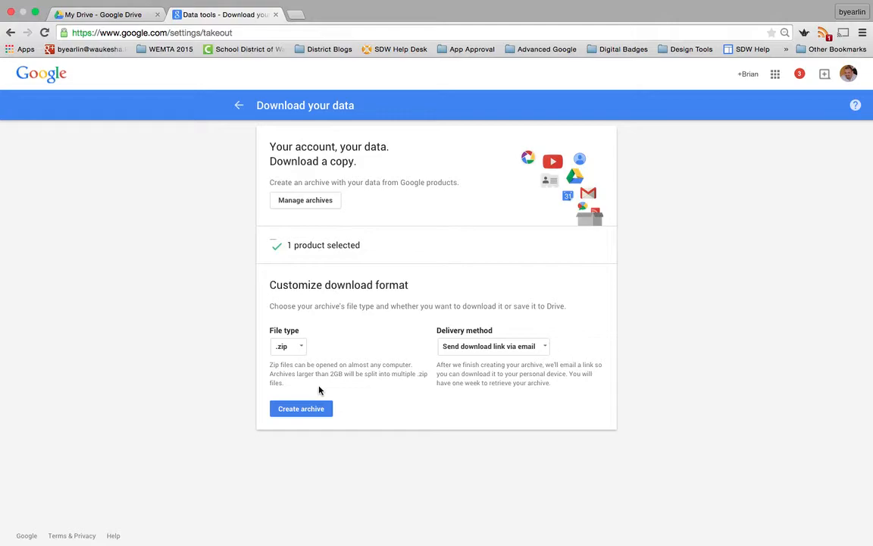
{"action": "left_click", "coordinate": [300, 409]}
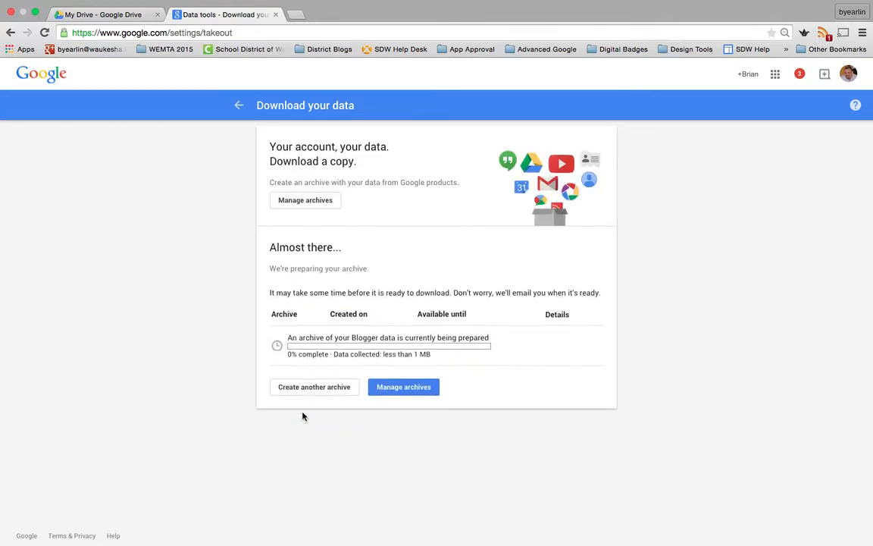
{"action": "mouse_move", "coordinate": [423, 306]}
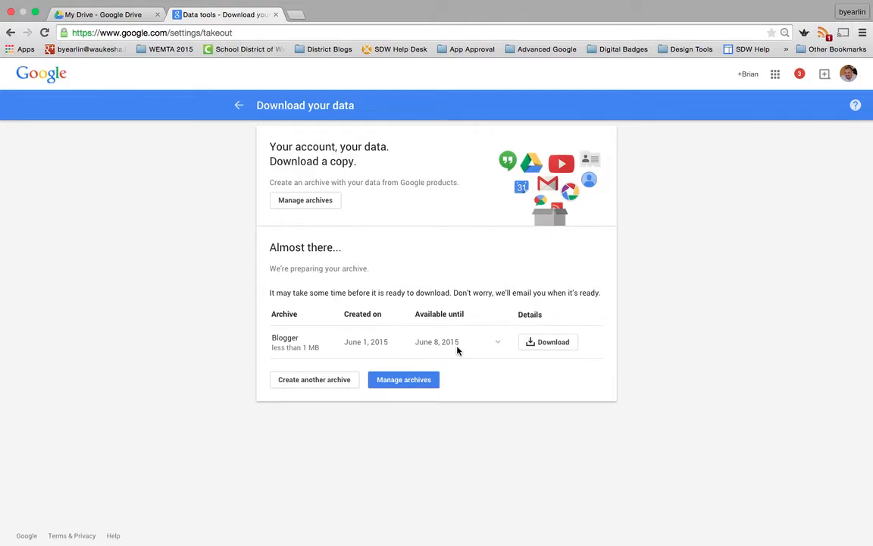
{"action": "mouse_move", "coordinate": [437, 291]}
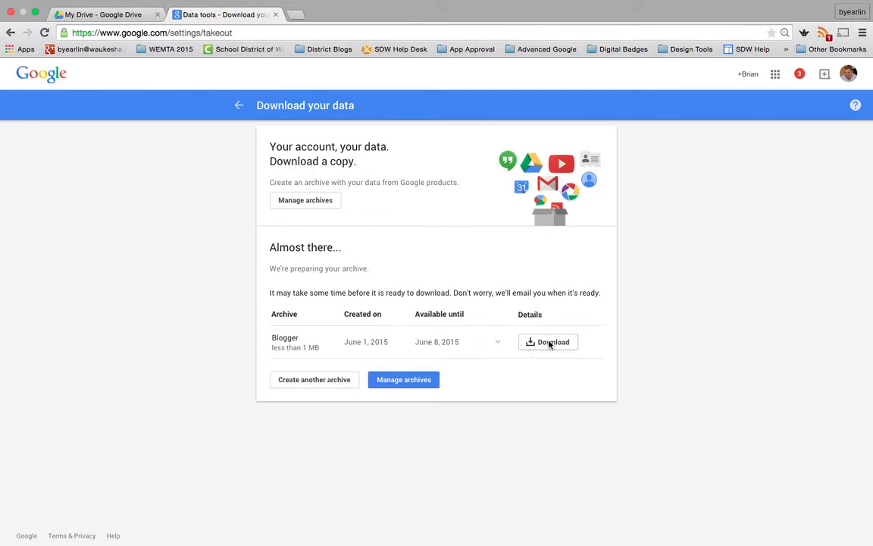
Step: Download the finished Blogger archive, re-entering the account password to sign in
{"action": "left_click", "coordinate": [548, 343]}
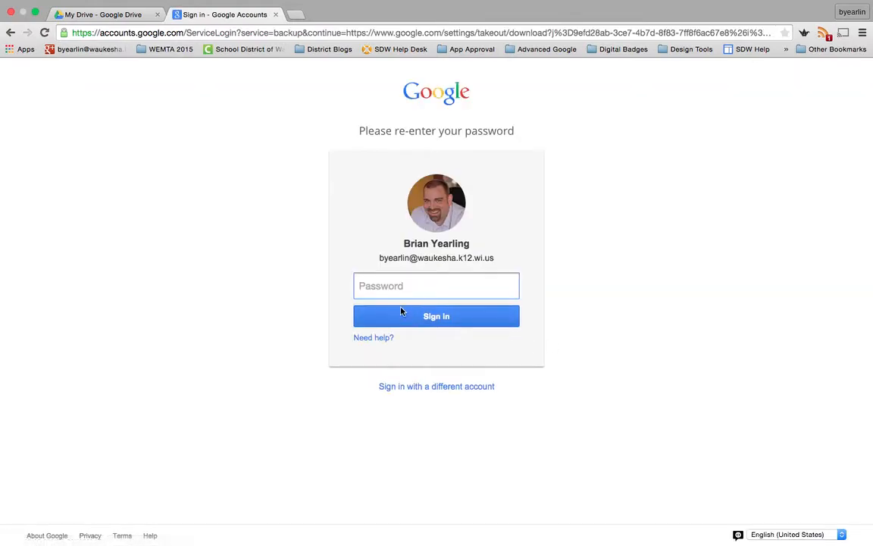
{"action": "type", "text": "password"}
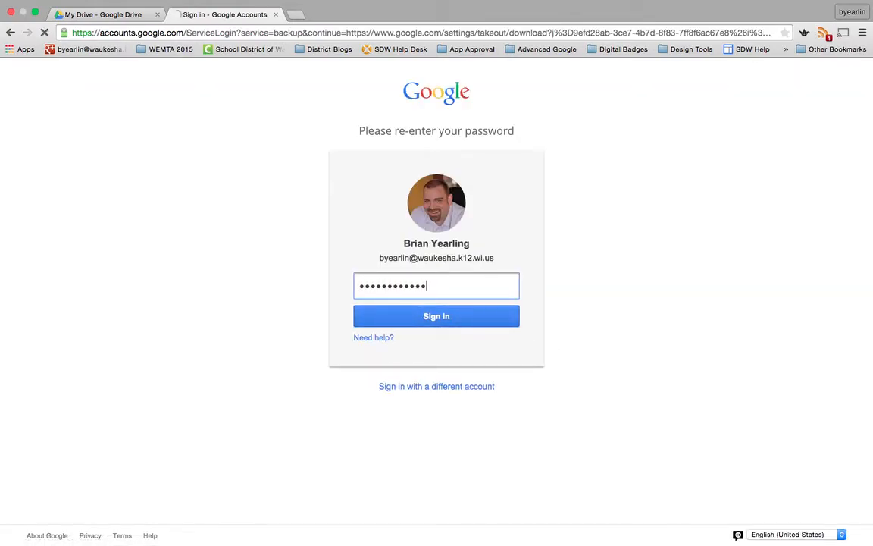
{"action": "left_click", "coordinate": [436, 317]}
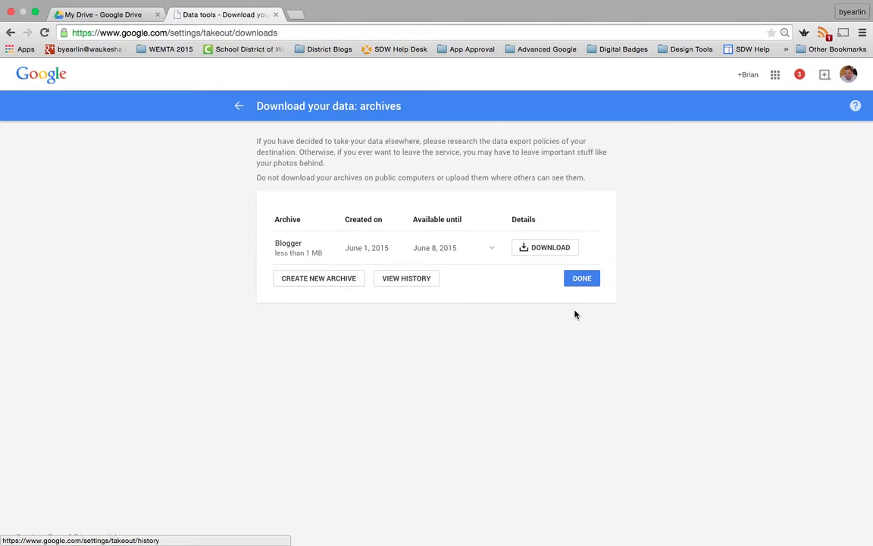
{"action": "left_click", "coordinate": [544, 247]}
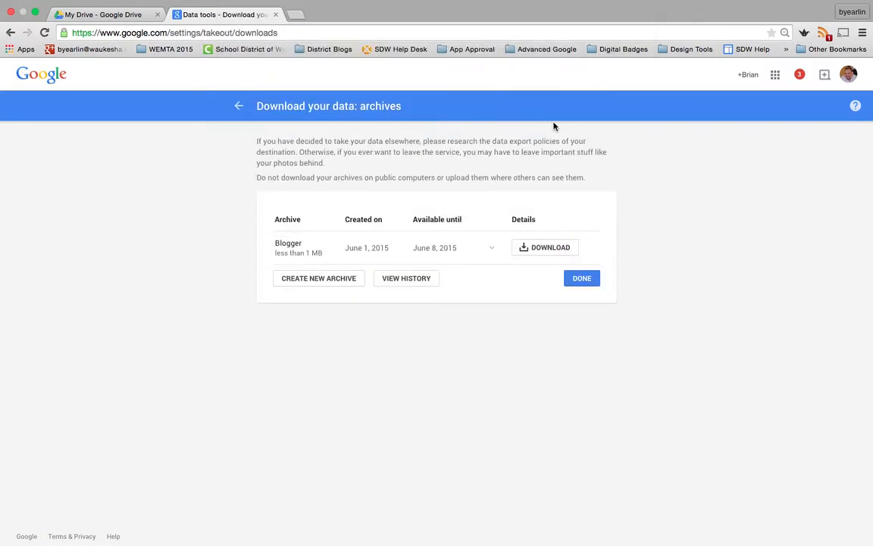
{"action": "left_click", "coordinate": [544, 246]}
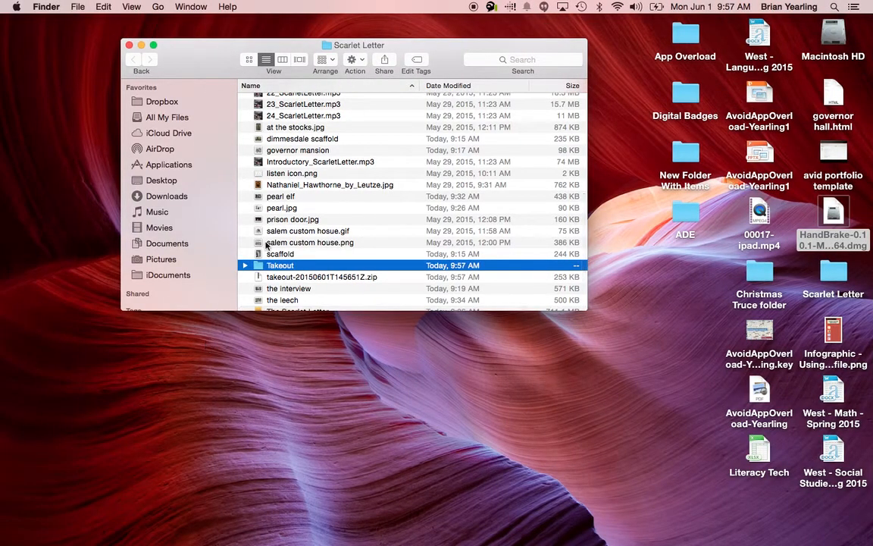
Step: Scroll the Scarlet Letter folder to the Takeout folder and takeout zip
{"action": "scroll", "scroll_direction": "down", "scroll_amount": 3}
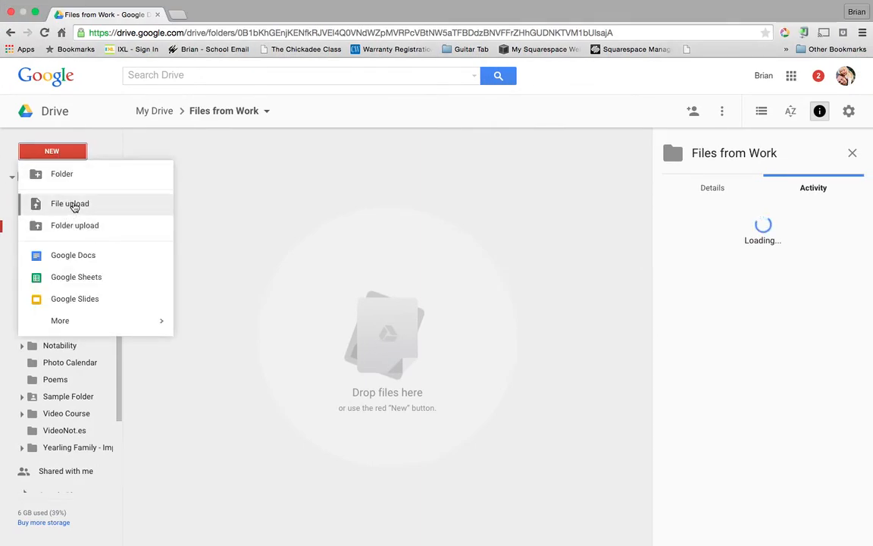
{"action": "mouse_move", "coordinate": [241, 291]}
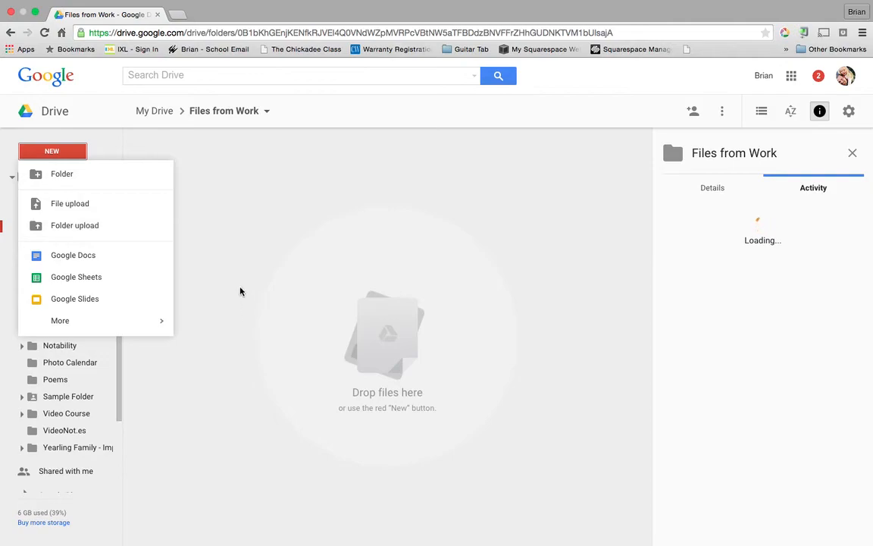
Step: Start a Folder upload into Files from Work, browse the Desktop, then dismiss the picker
{"action": "left_click", "coordinate": [70, 204]}
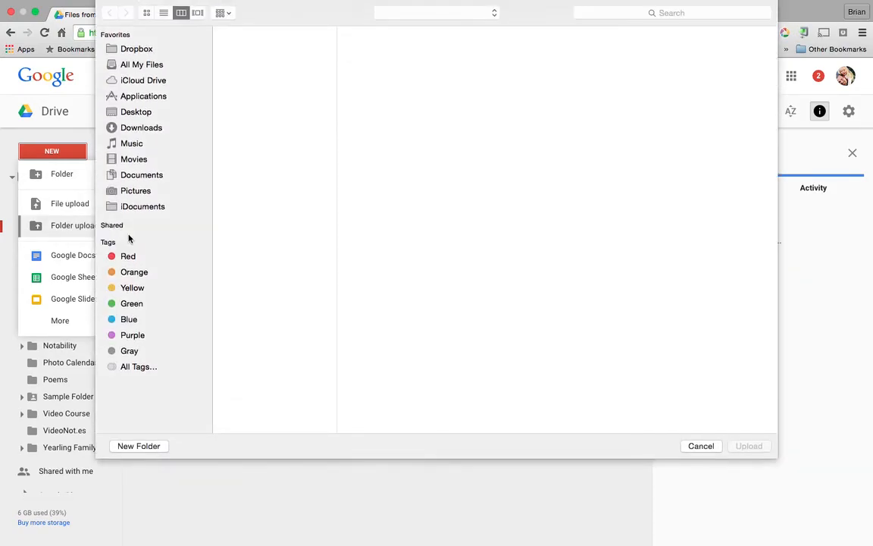
{"action": "left_click", "coordinate": [136, 113]}
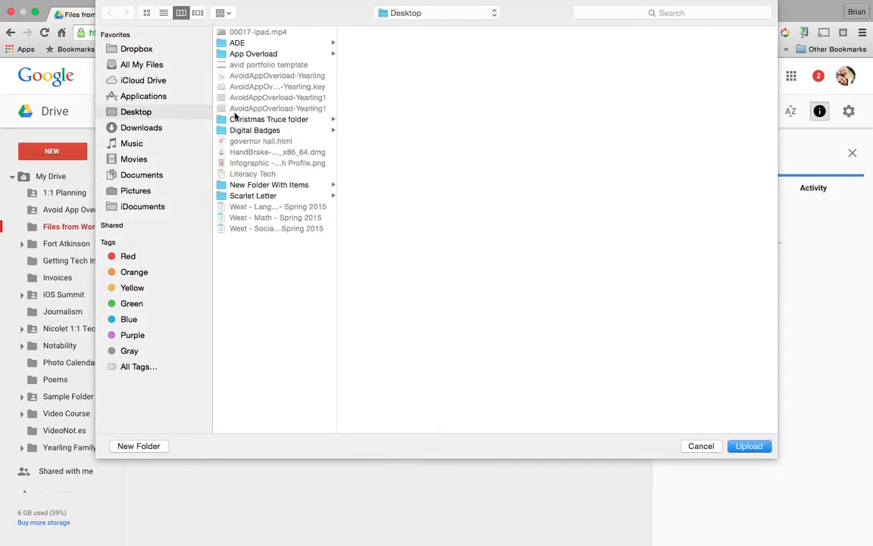
{"action": "left_click", "coordinate": [700, 446]}
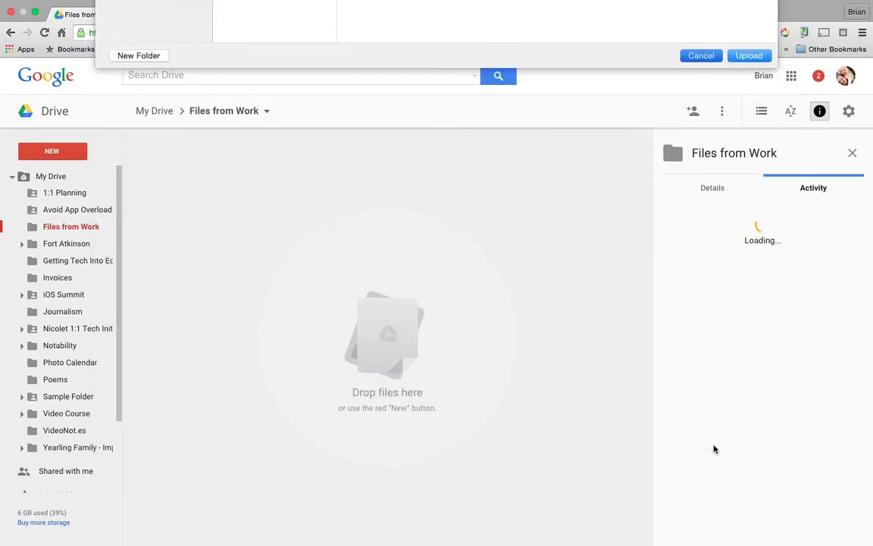
{"action": "left_click", "coordinate": [701, 55]}
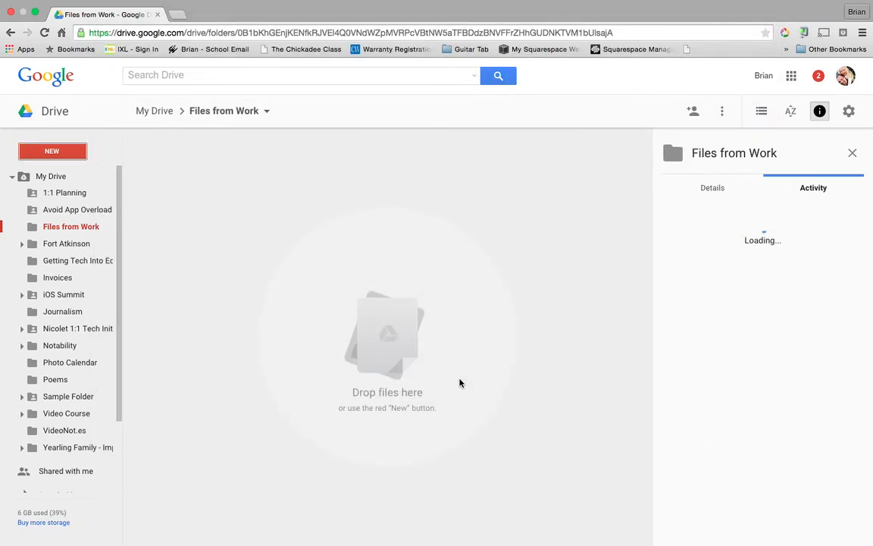